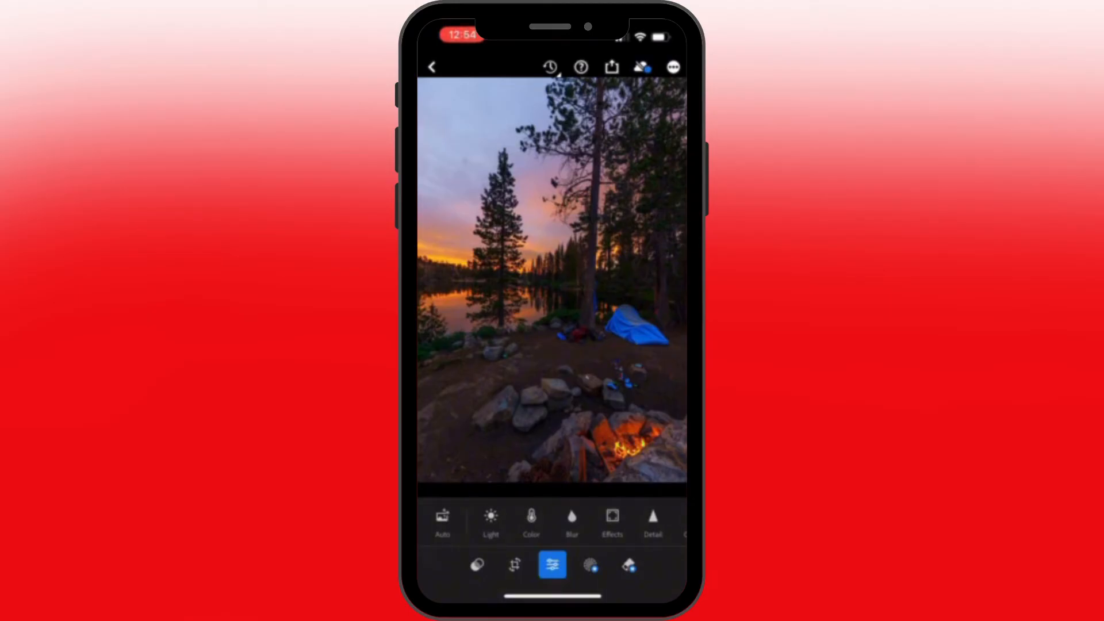
Bring up the share and export menu for the campsite photo
left_click(610, 66)
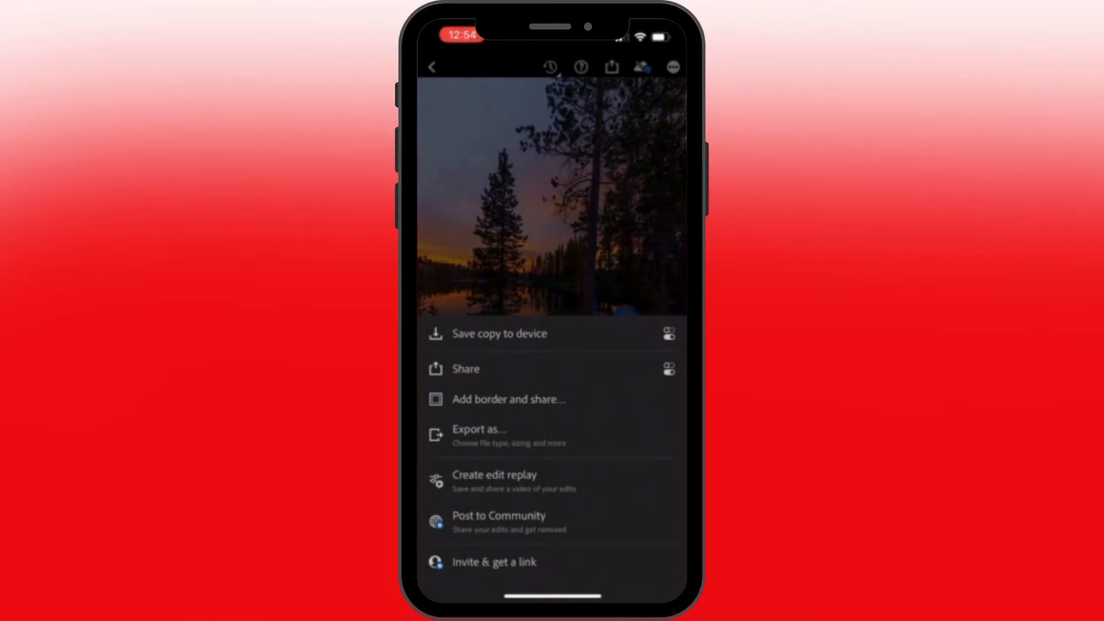
Reach the Export as watermark customization showing the existing 'Rose' text watermark
left_click(479, 429)
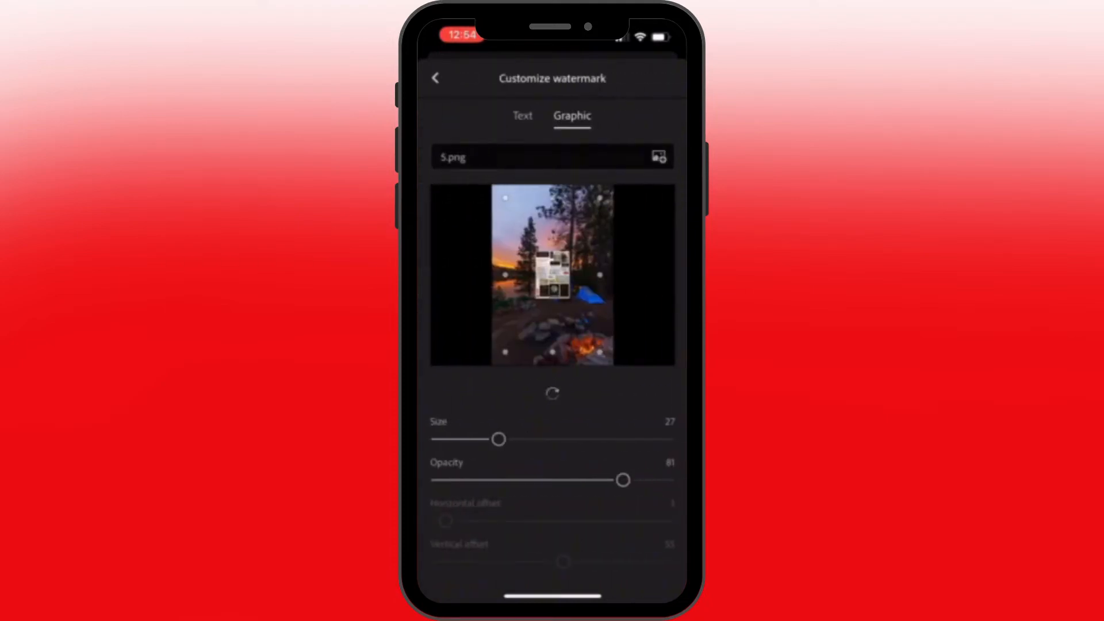
left_click(522, 115)
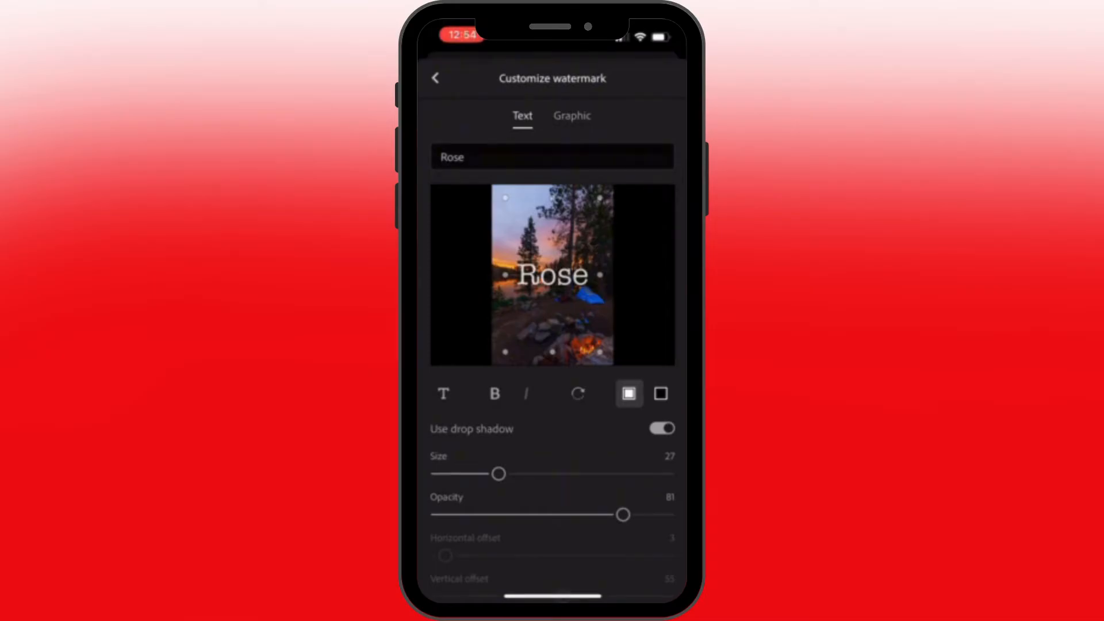
Replace the watermark text 'Rose' with 'Firecamp'
left_click(552, 156)
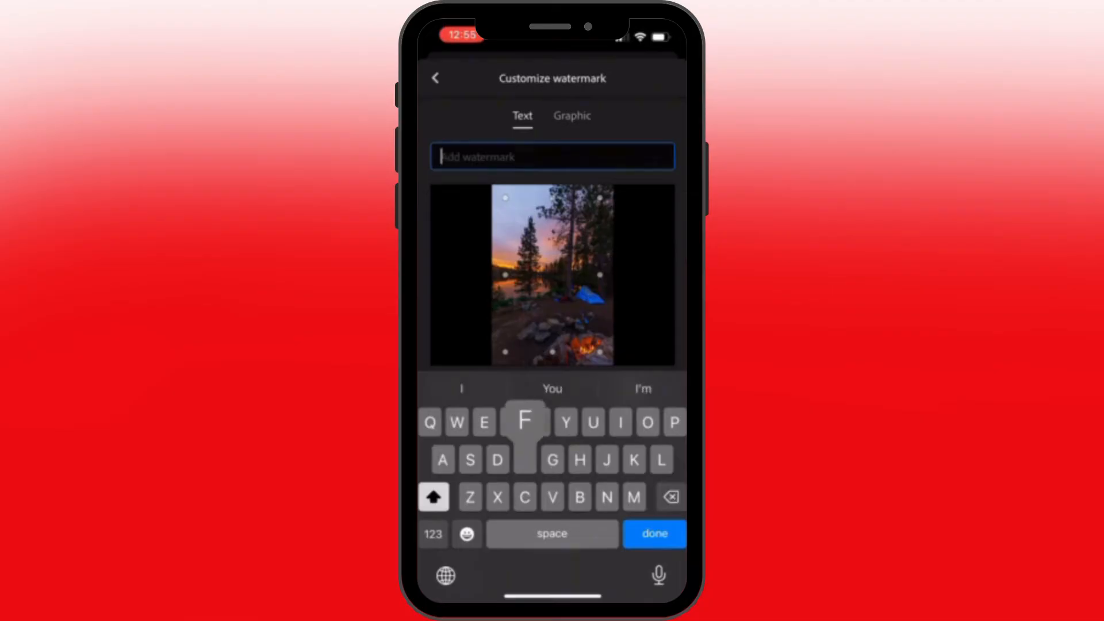
type("Firecamp")
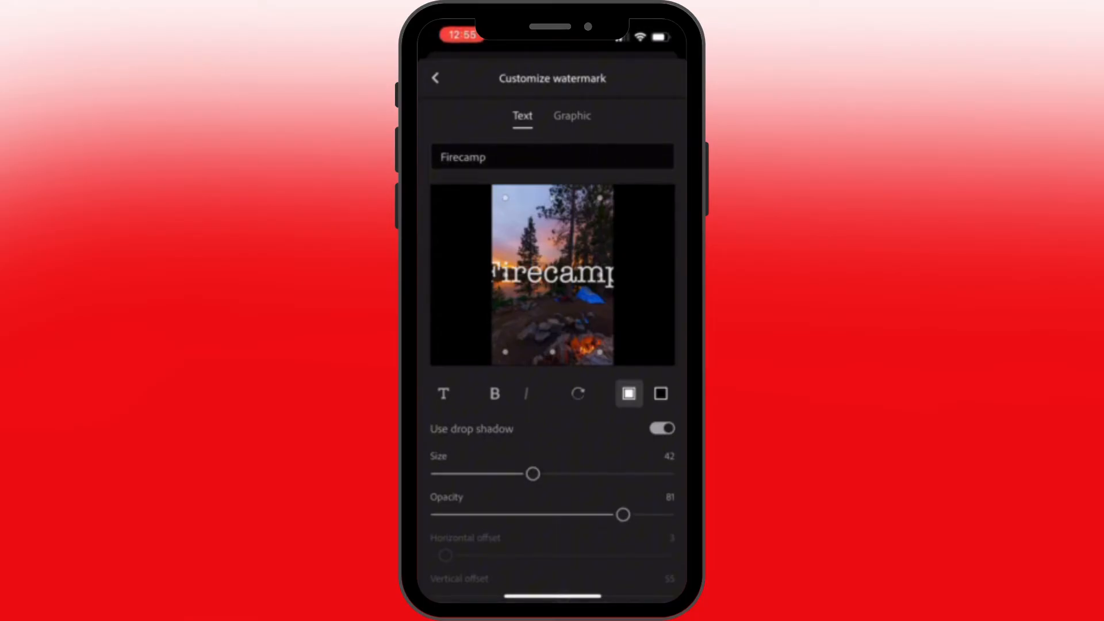
Adjust the Firecamp watermark to size 28 and opacity 31
left_click_drag(532, 473, 493, 472)
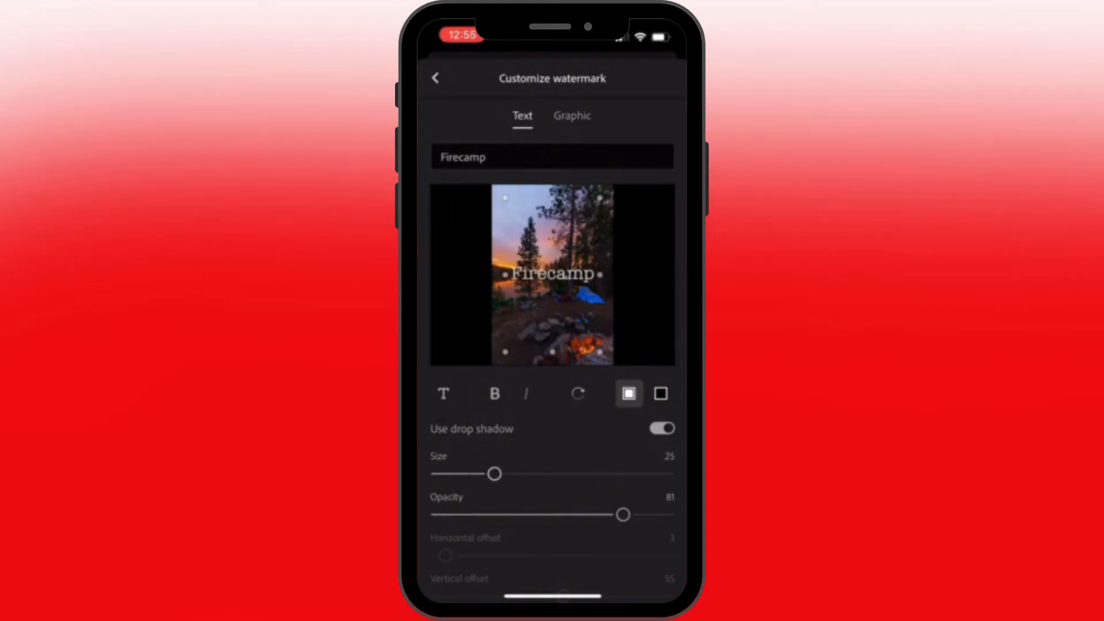
left_click_drag(493, 473, 666, 473)
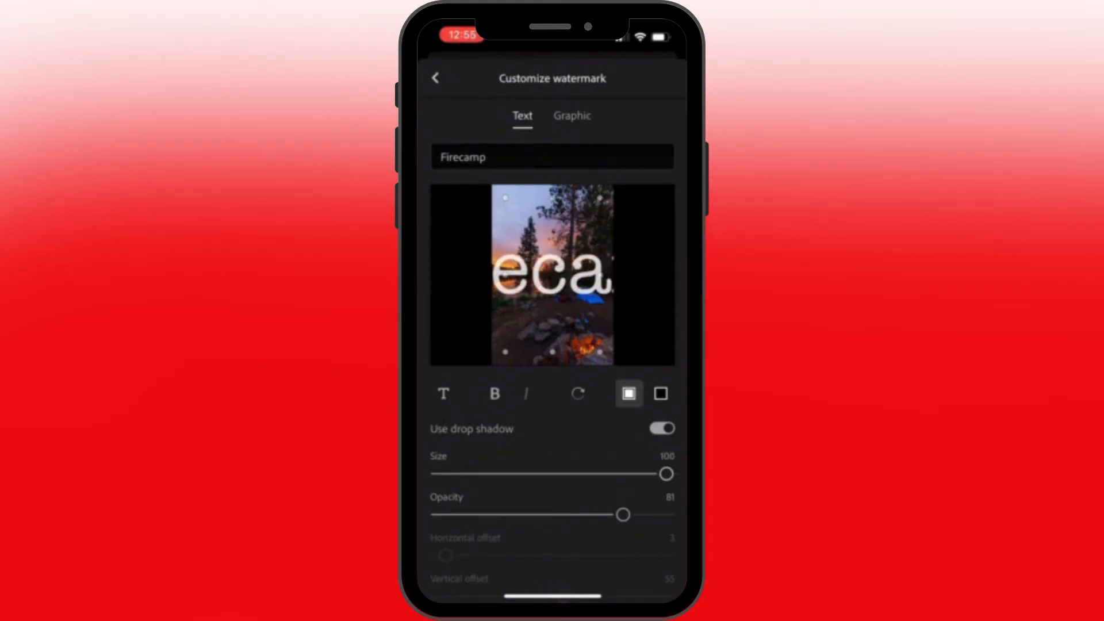
left_click_drag(667, 474, 508, 474)
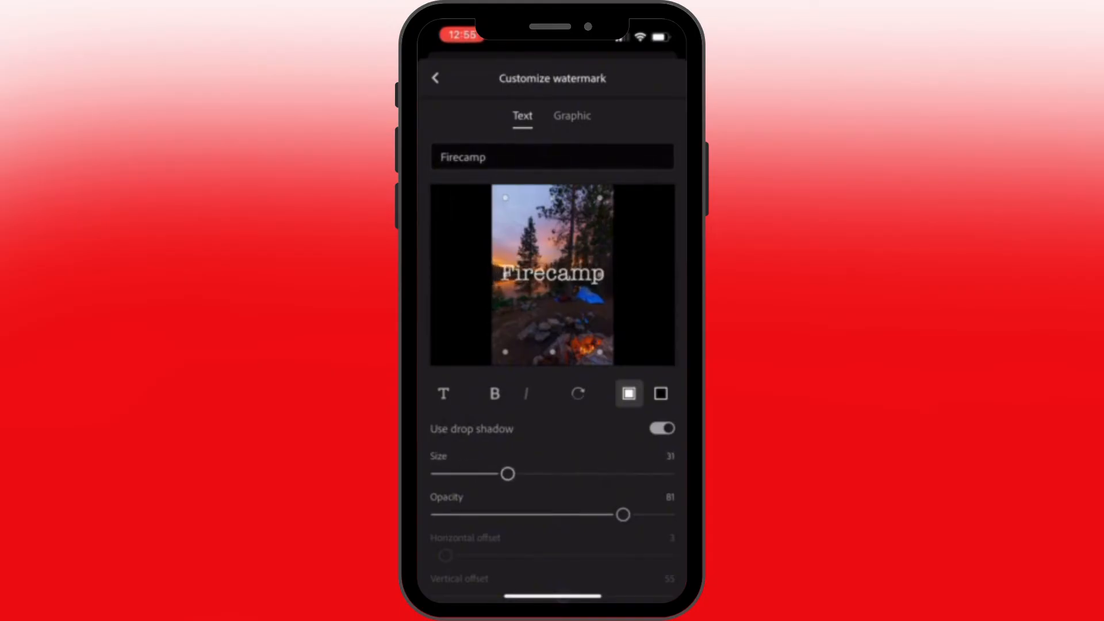
left_click_drag(508, 473, 501, 473)
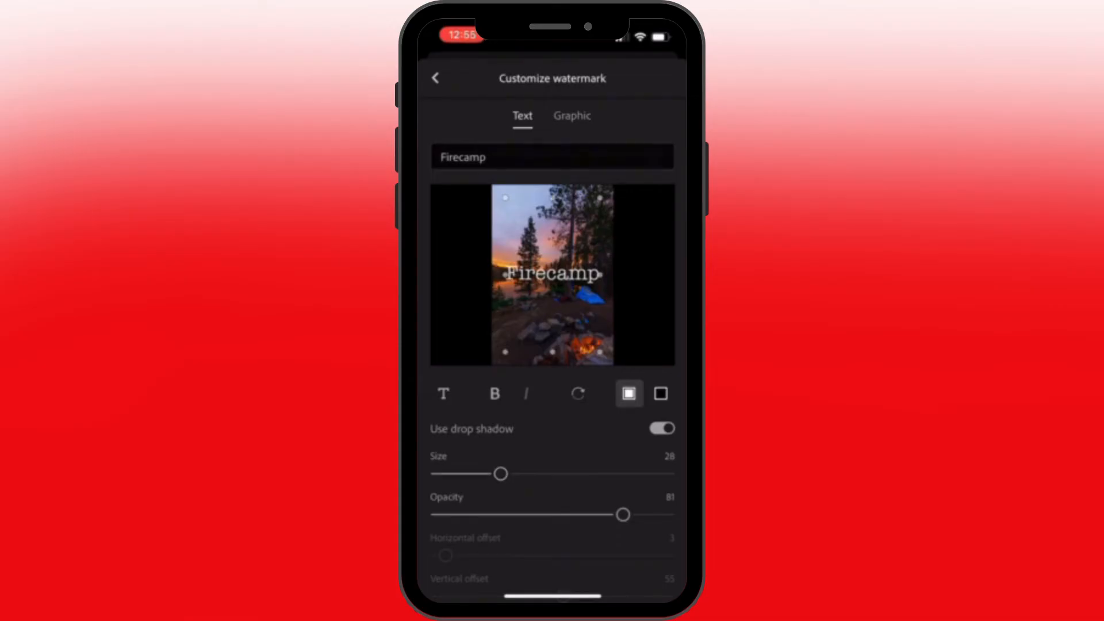
left_click_drag(623, 516, 502, 515)
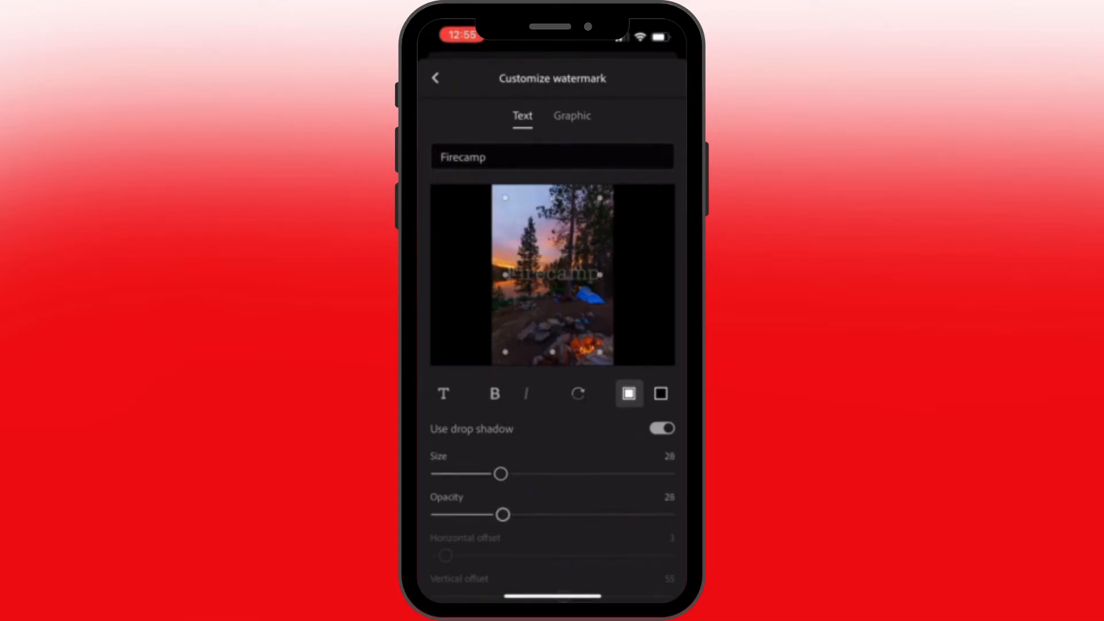
left_click_drag(502, 515, 513, 515)
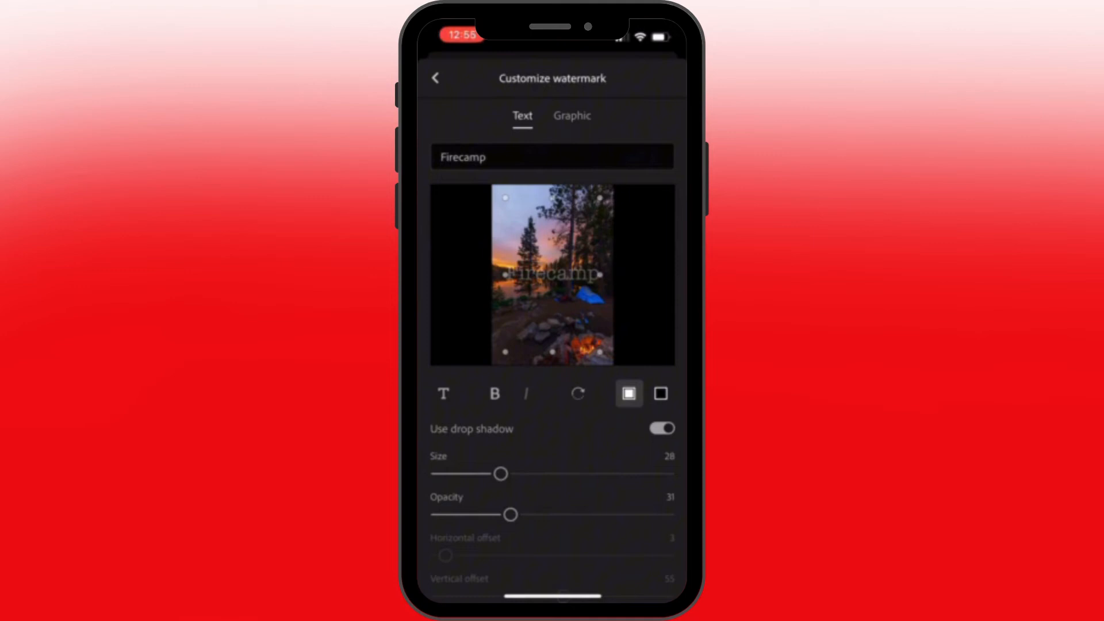
left_click(661, 393)
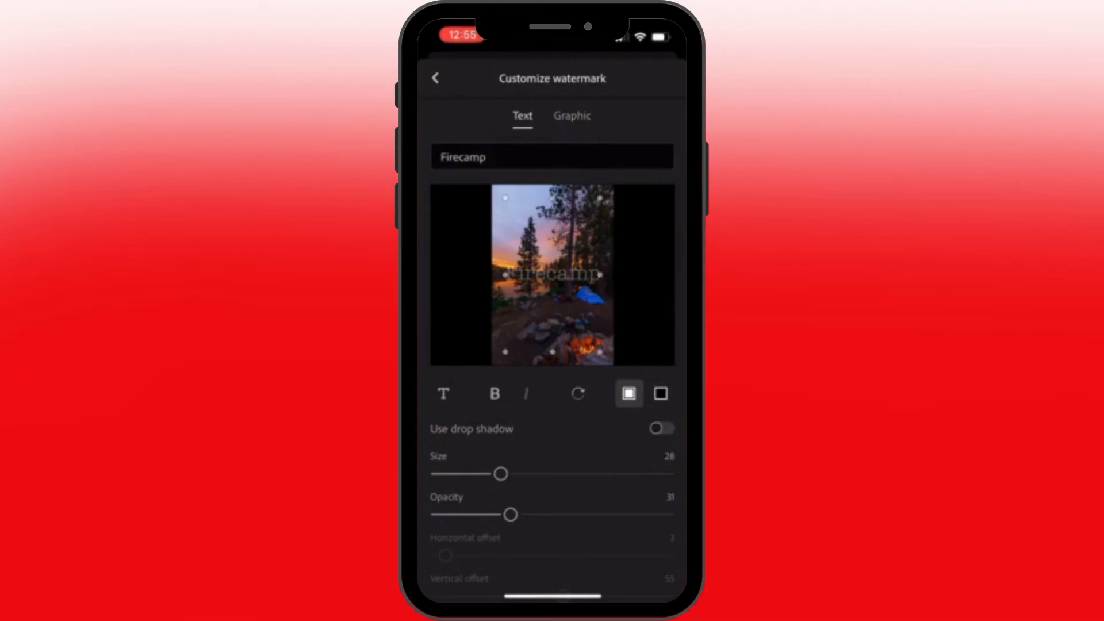
left_click(660, 429)
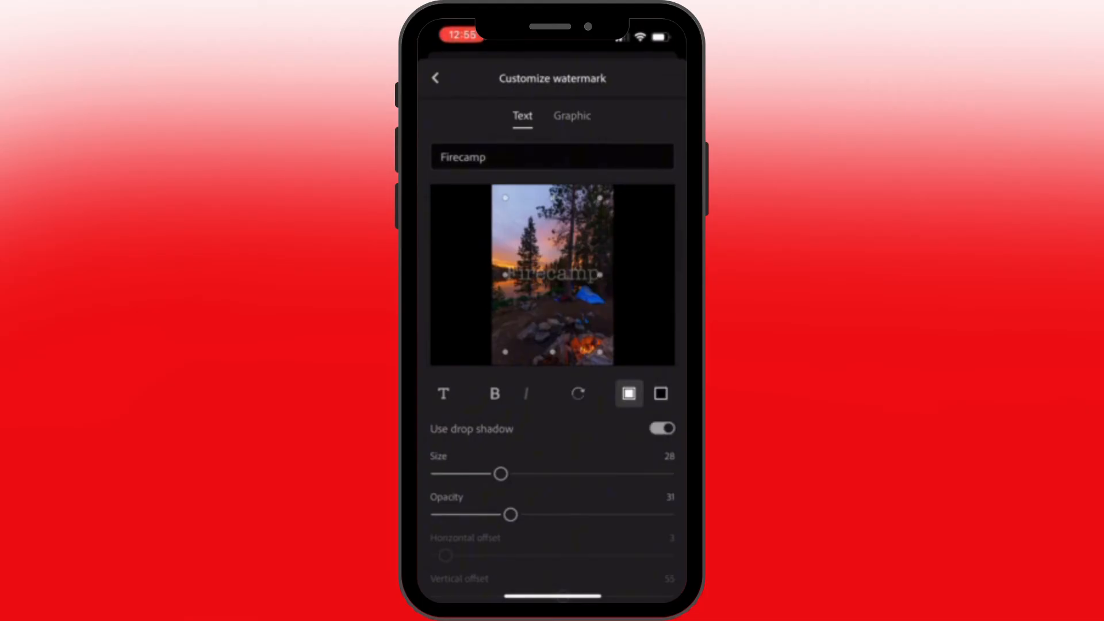